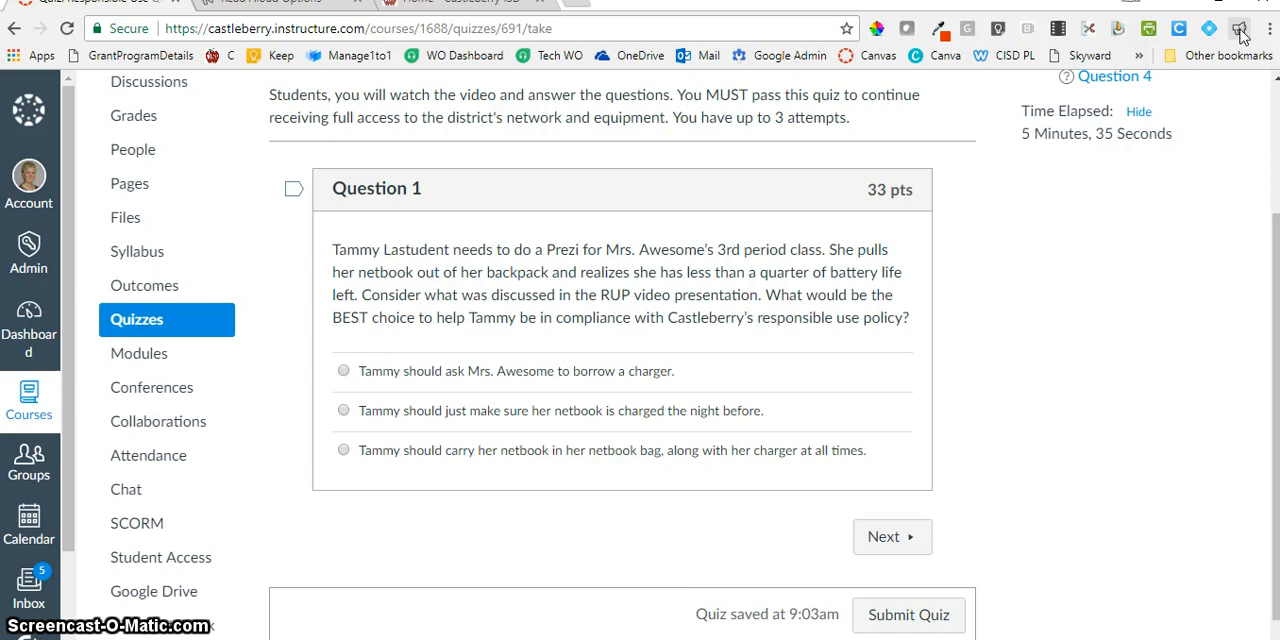
mouse_move(1240, 28)
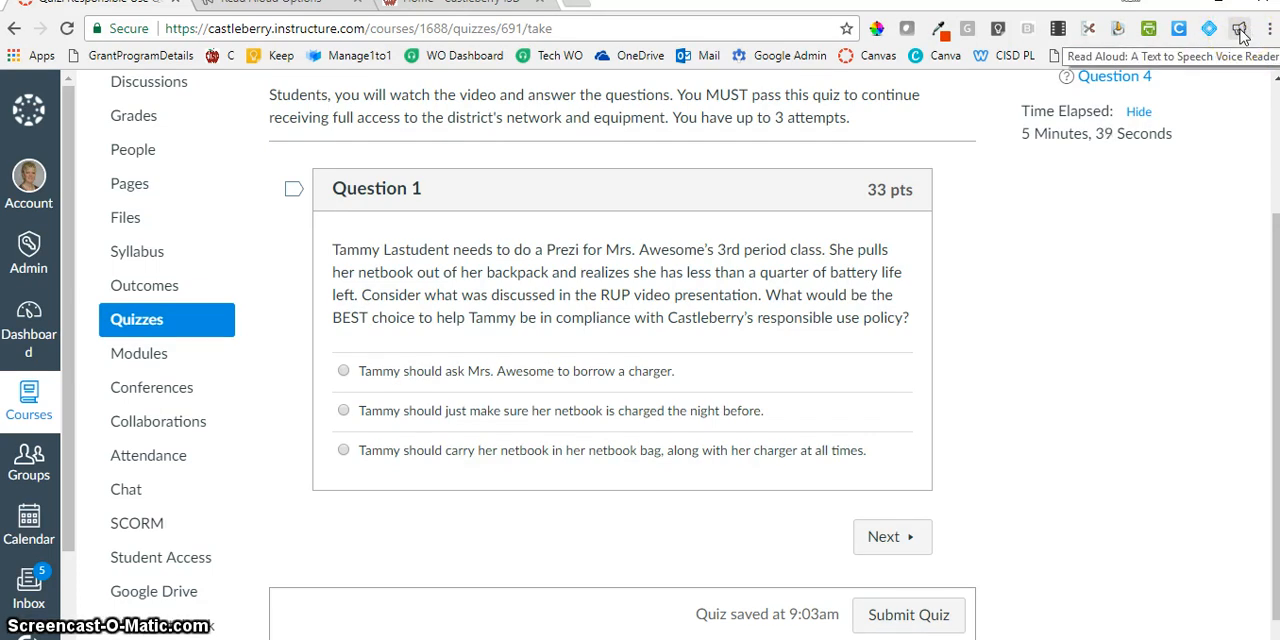
mouse_move(1104, 248)
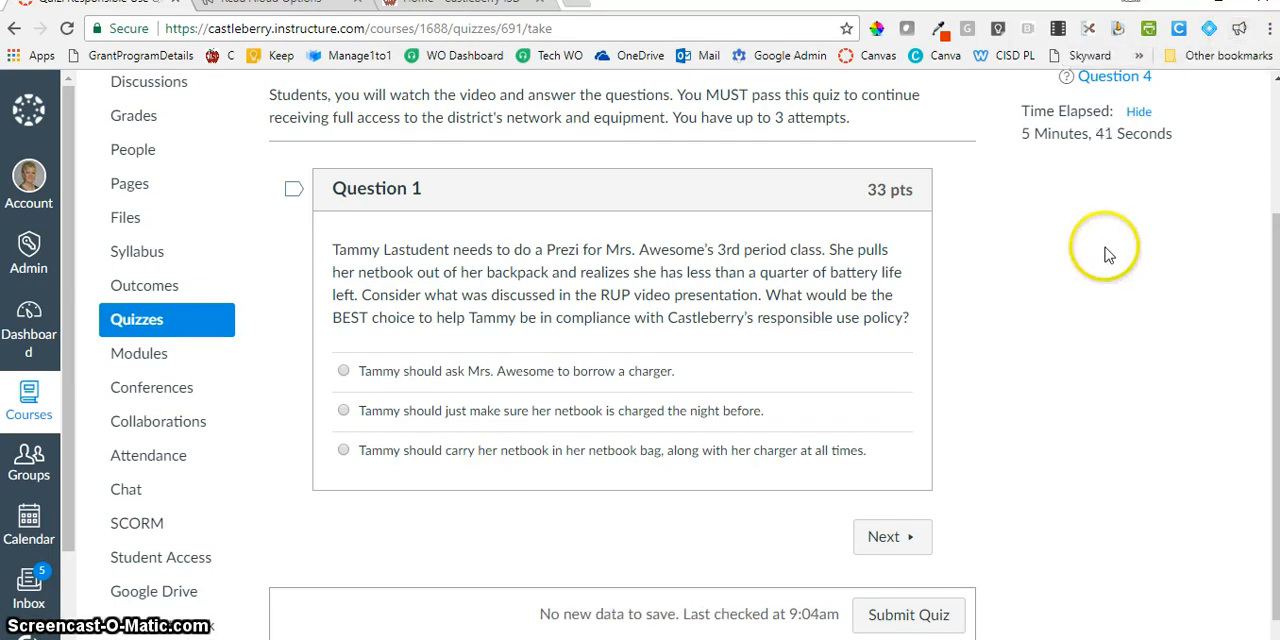
mouse_move(1244, 36)
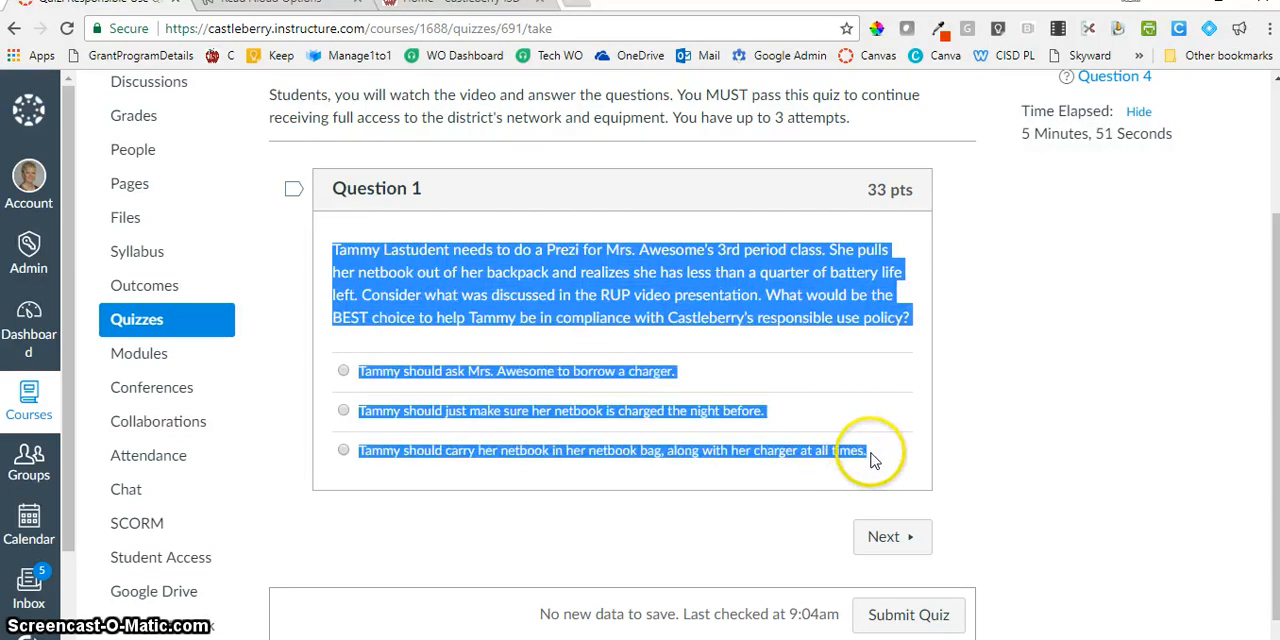
mouse_move(436, 524)
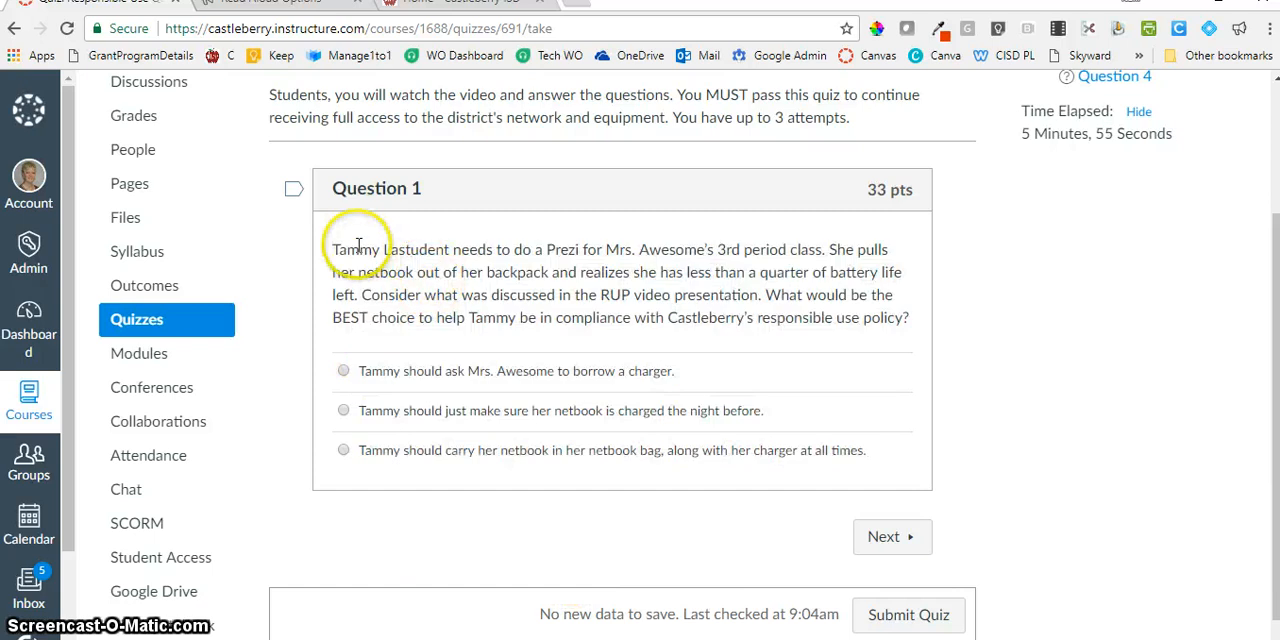
Highlight Question 1's first sentence, play it with Read Aloud, then stop the reading.
left_click_drag(332, 248, 740, 248)
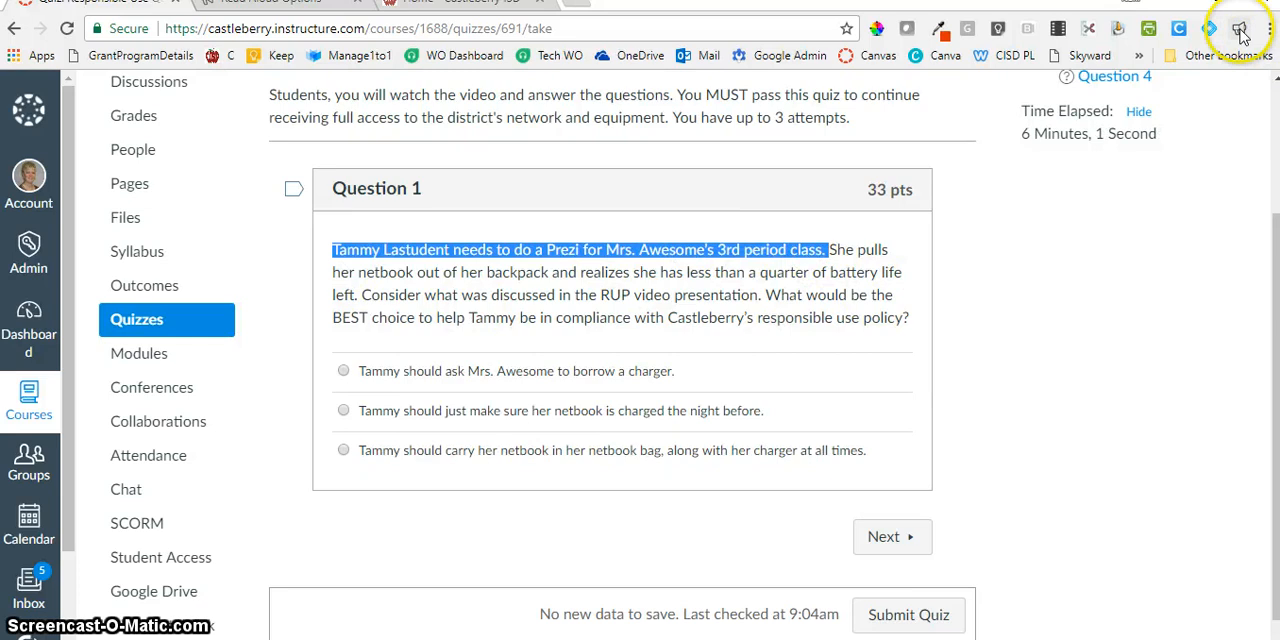
mouse_move(1240, 28)
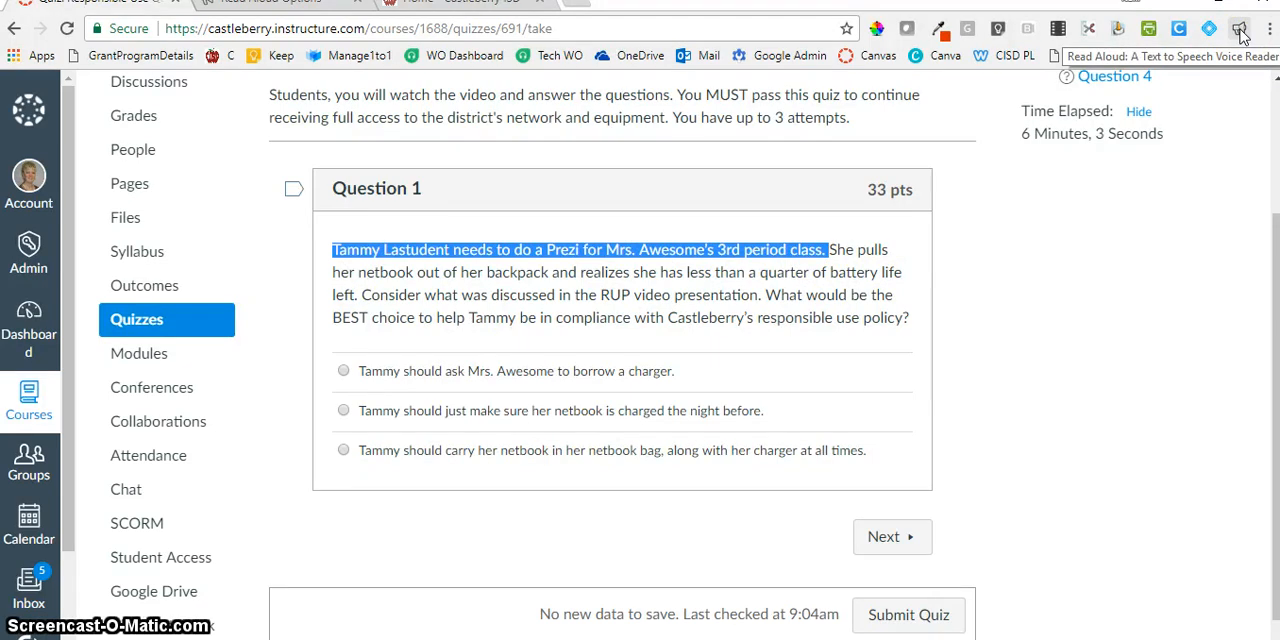
left_click(1240, 28)
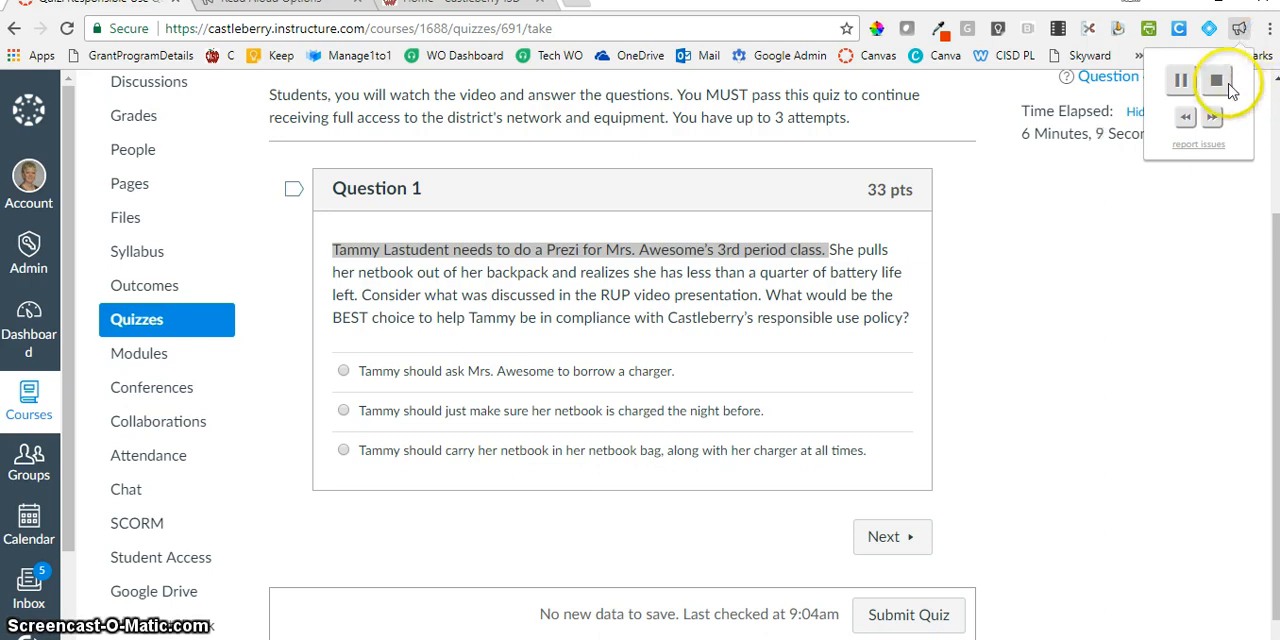
left_click(1216, 80)
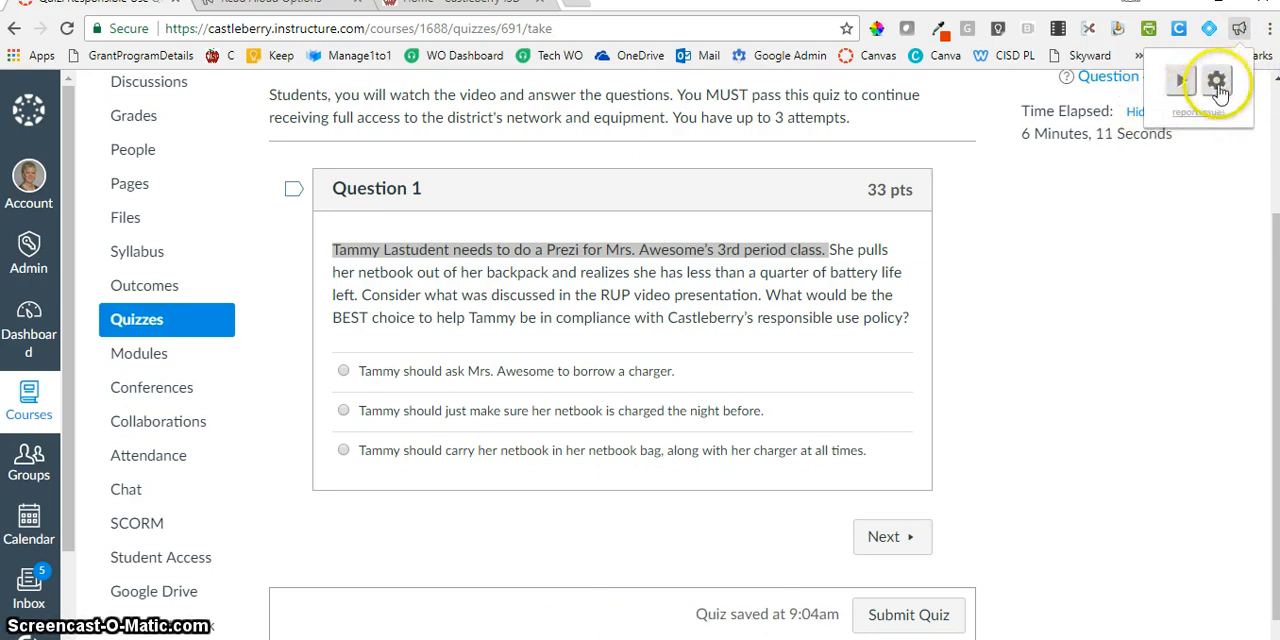
Save Read Aloud options with text highlighting off and slower speed, then replay the sentence.
left_click(1216, 82)
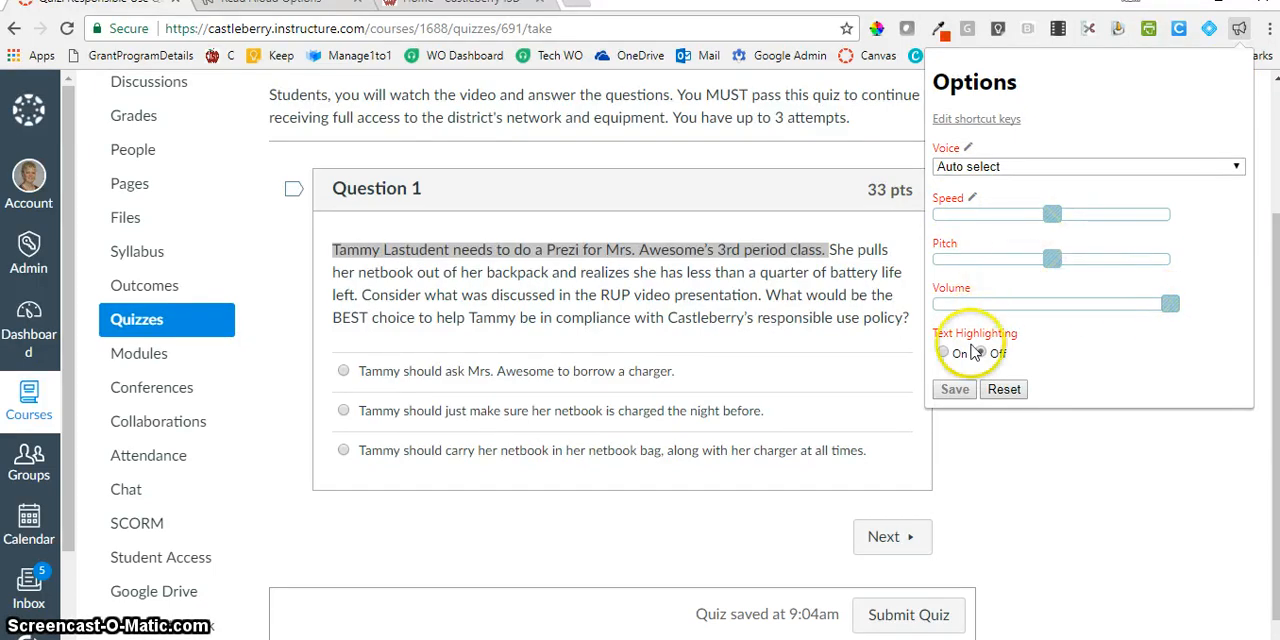
left_click(982, 352)
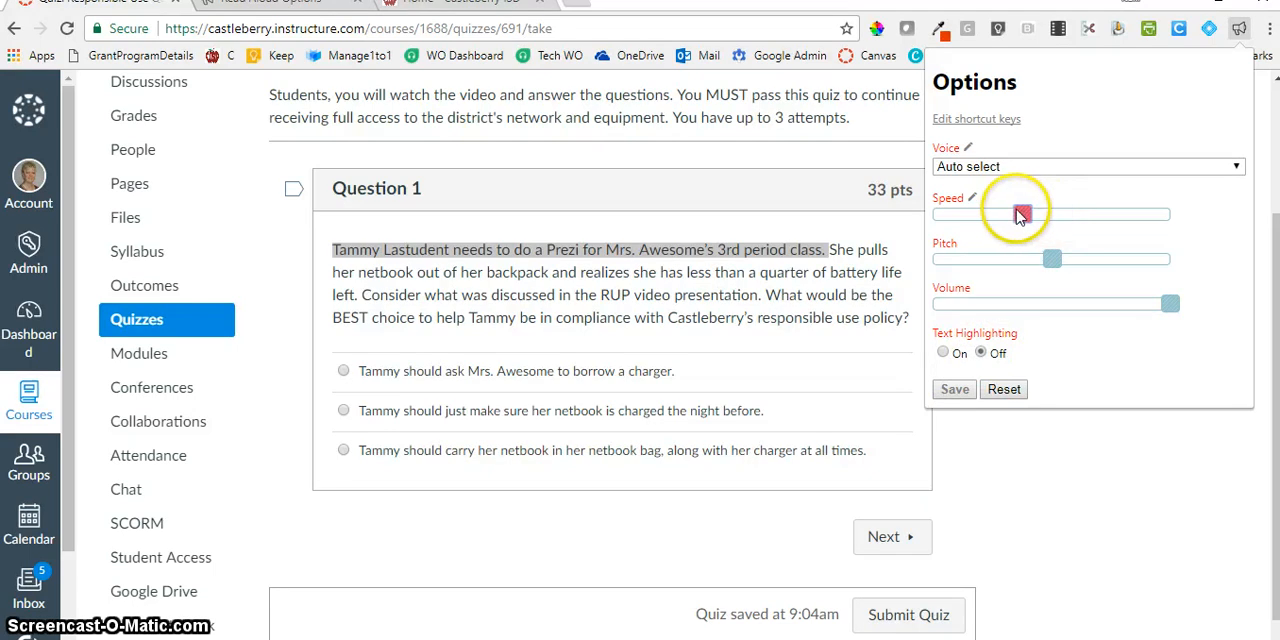
left_click_drag(992, 214, 1016, 214)
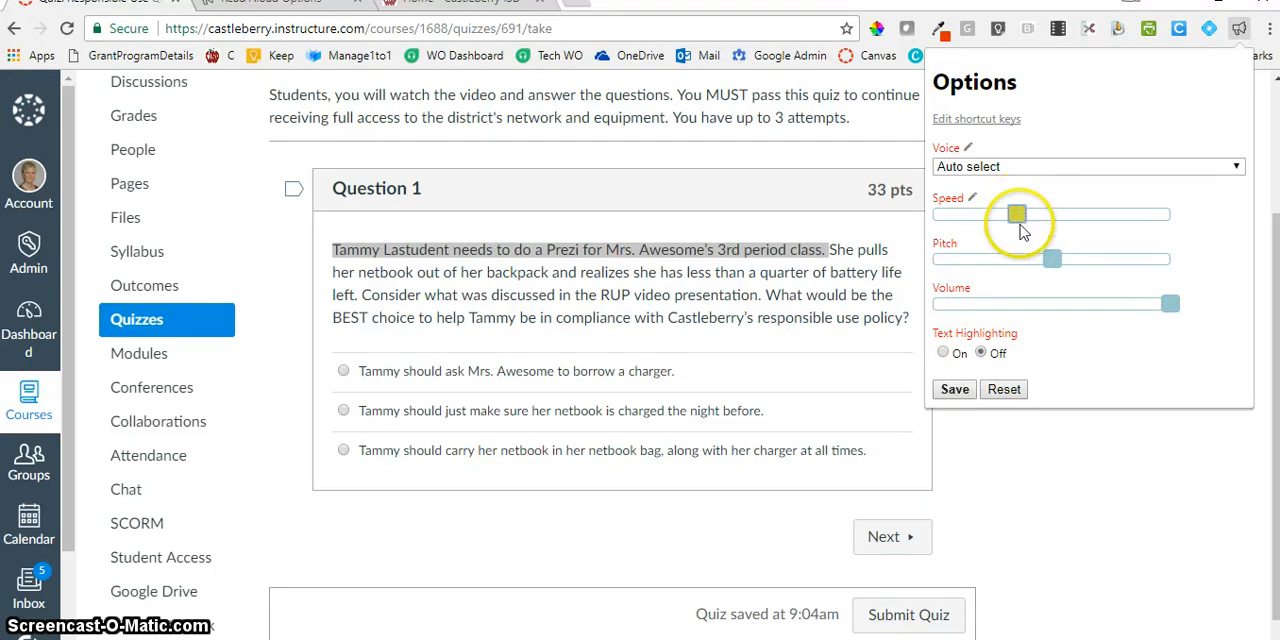
left_click(952, 388)
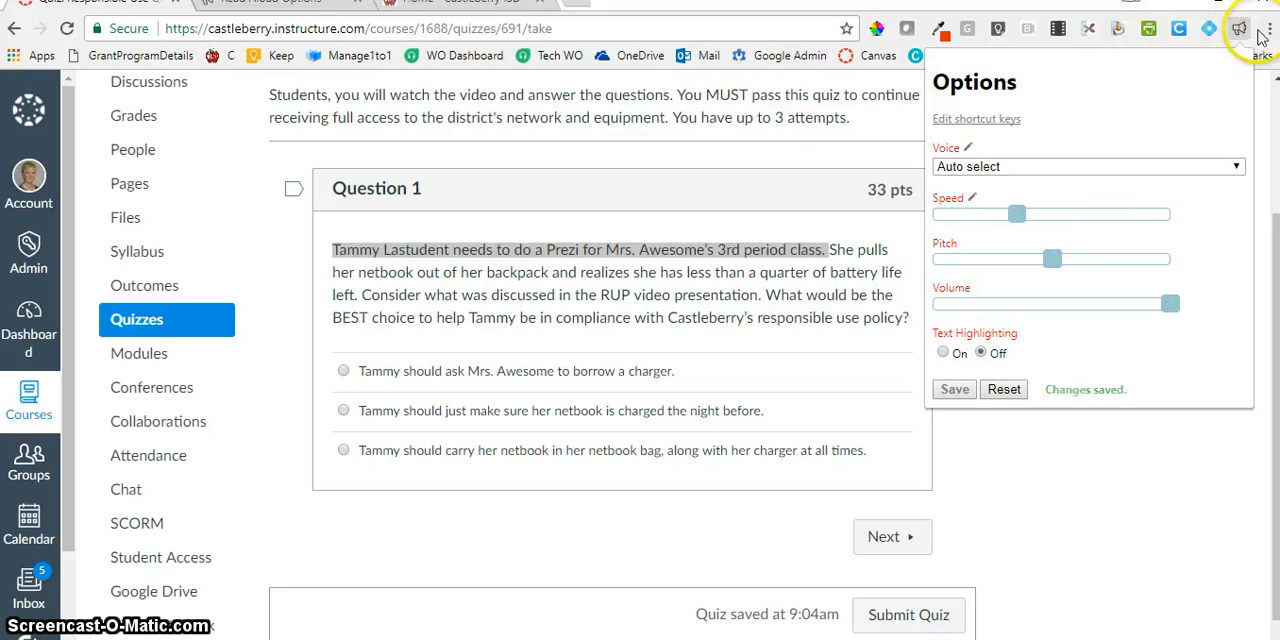
left_click(1238, 28)
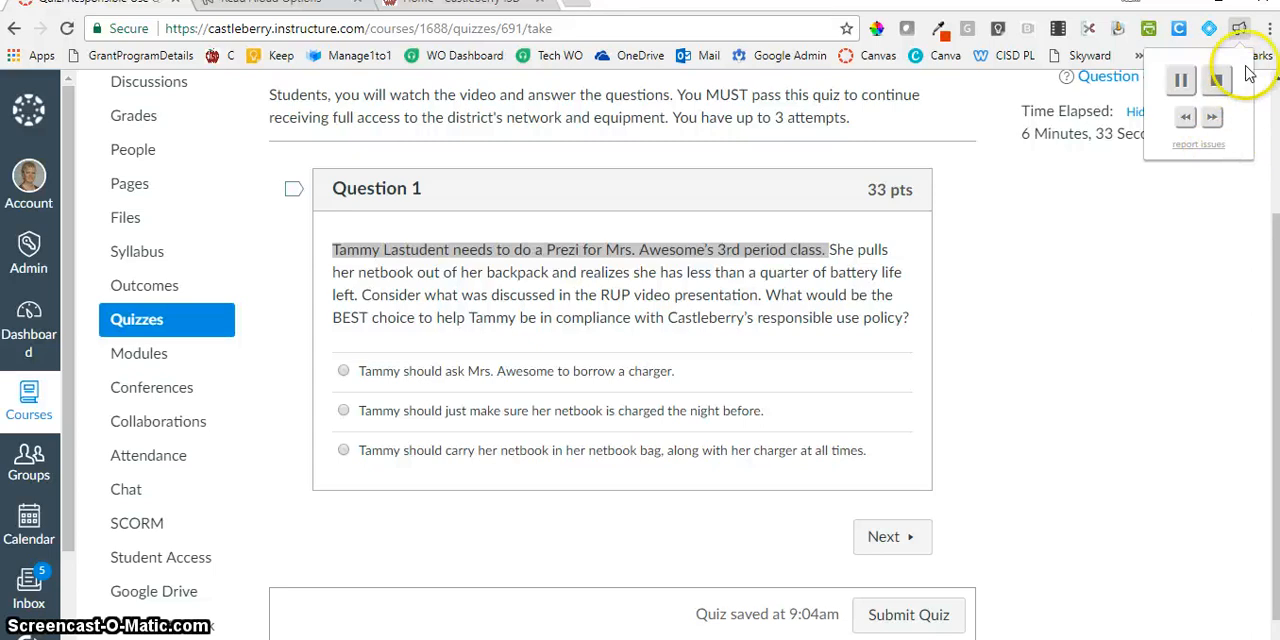
Stop the slower Read Aloud playback of the first sentence.
left_click(1180, 80)
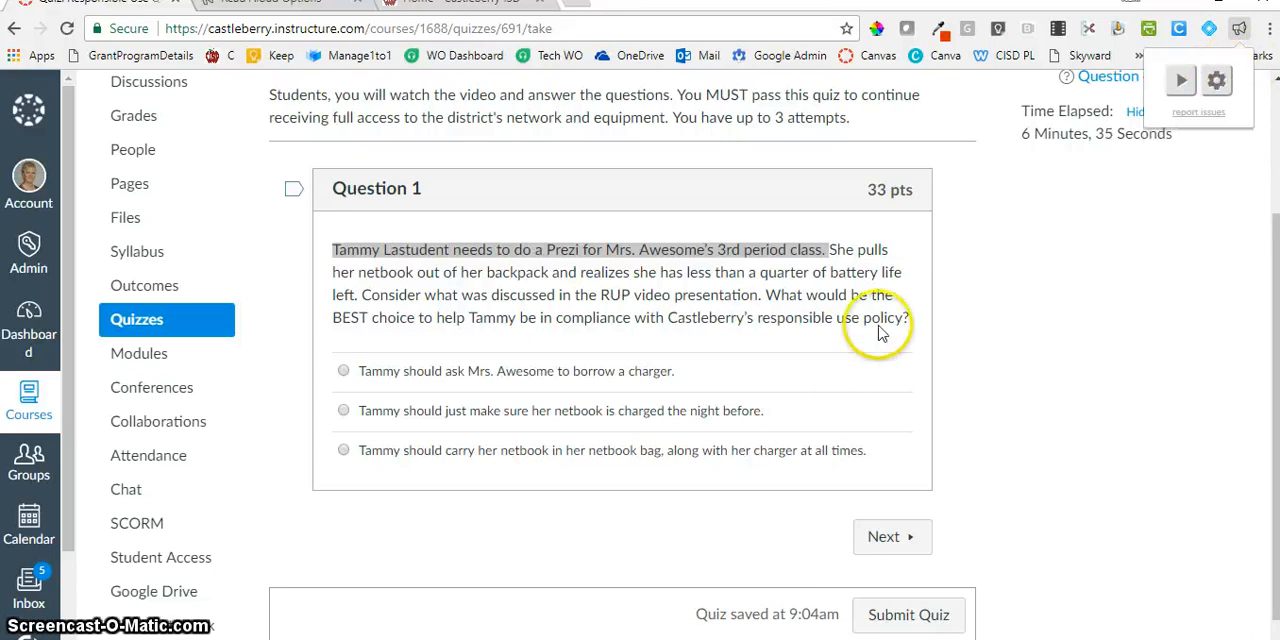
mouse_move(1216, 80)
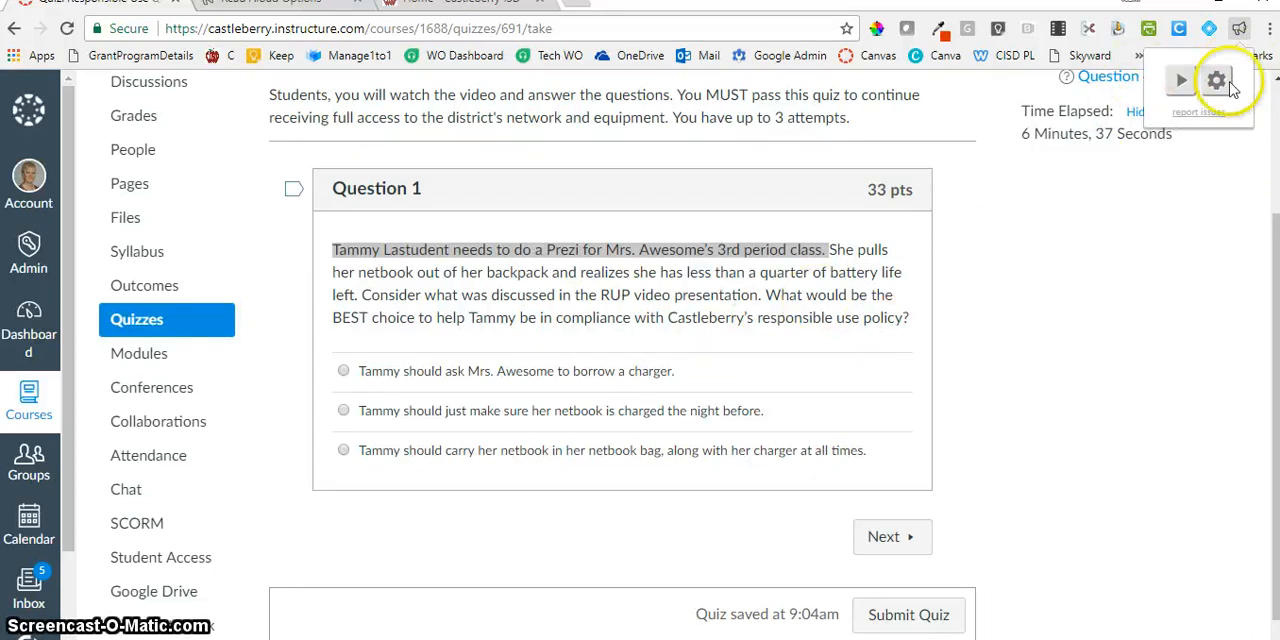
mouse_move(980, 356)
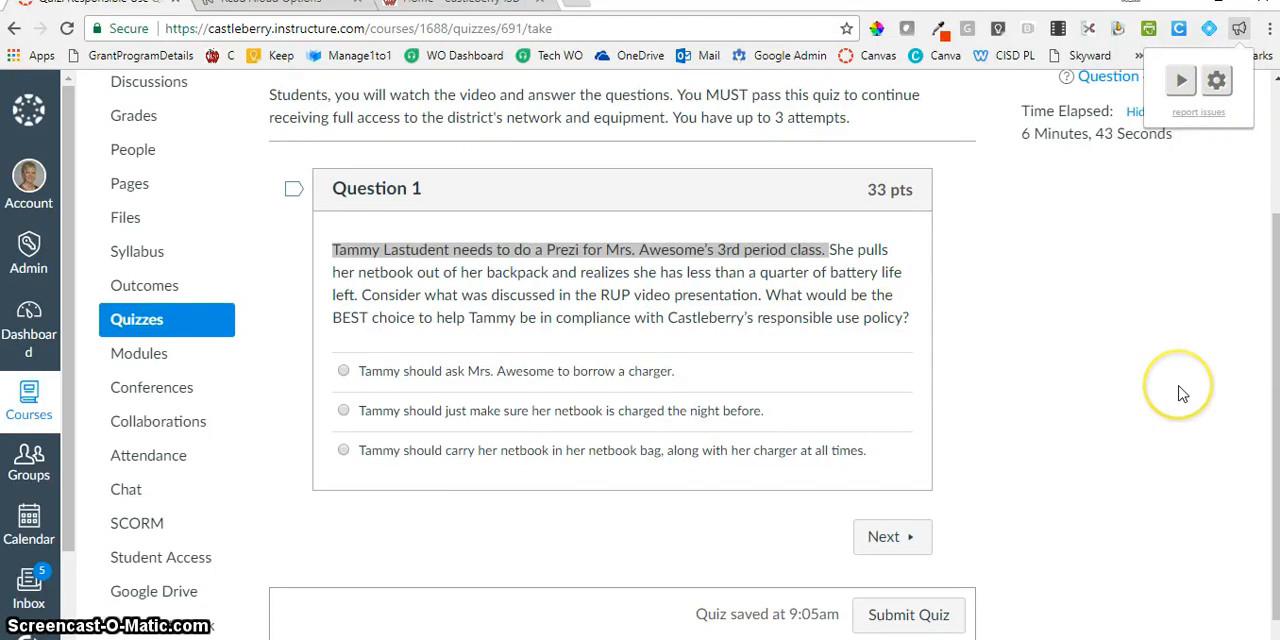
mouse_move(664, 248)
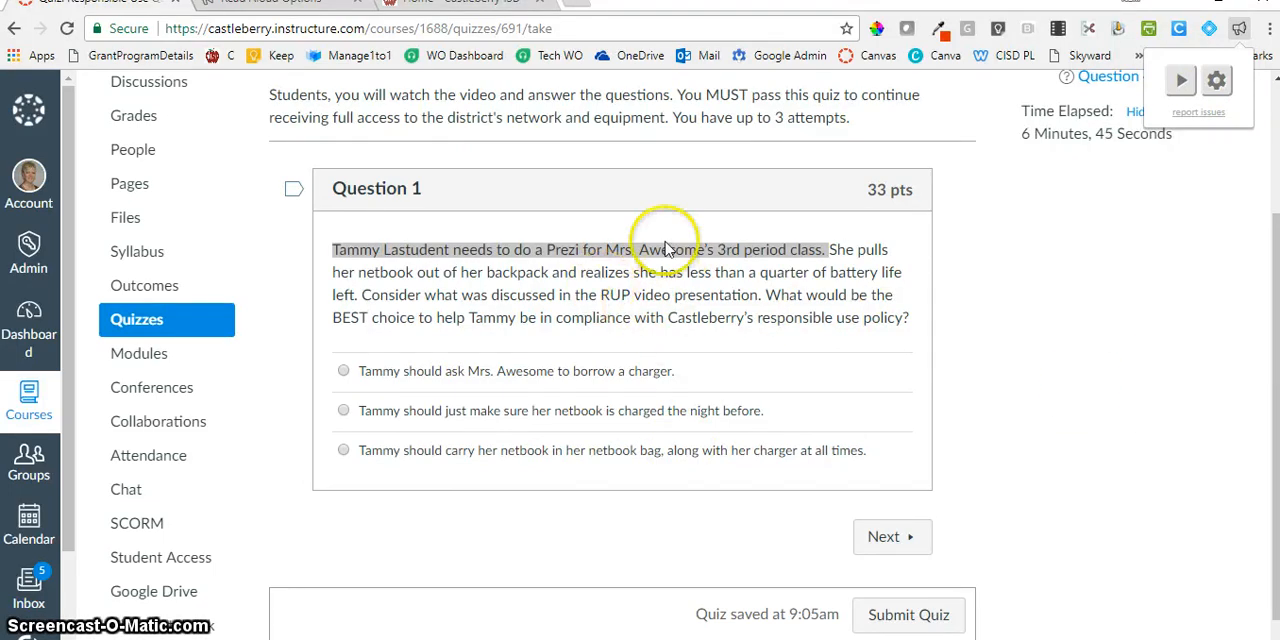
mouse_move(530, 384)
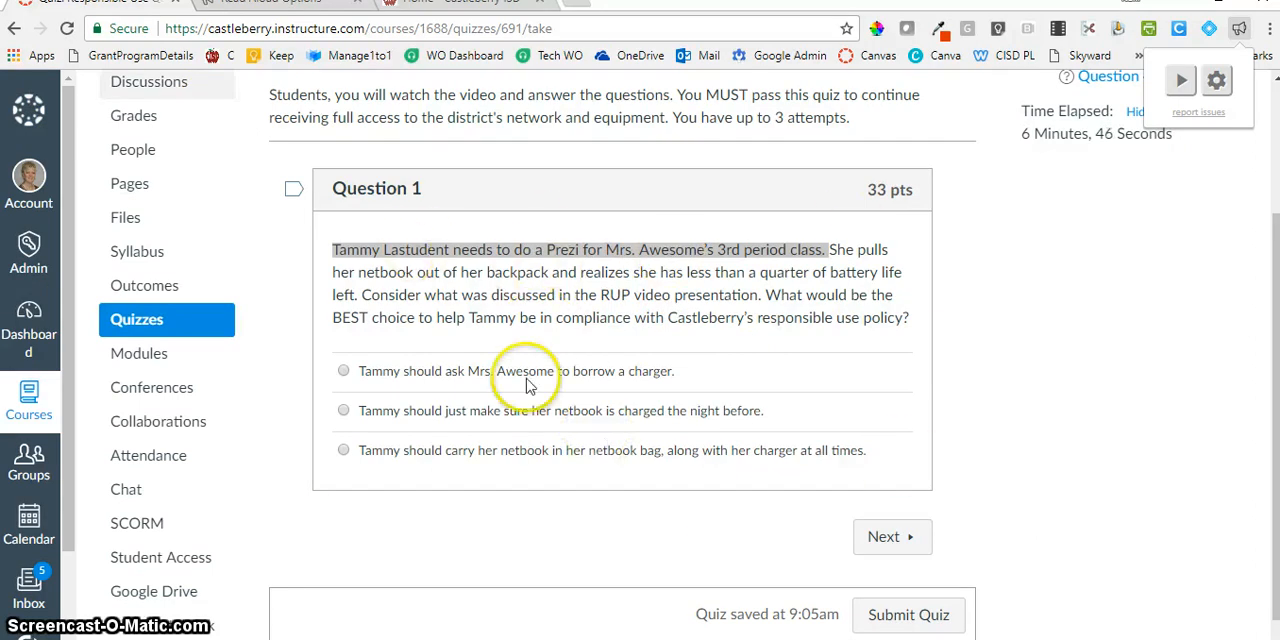
mouse_move(904, 476)
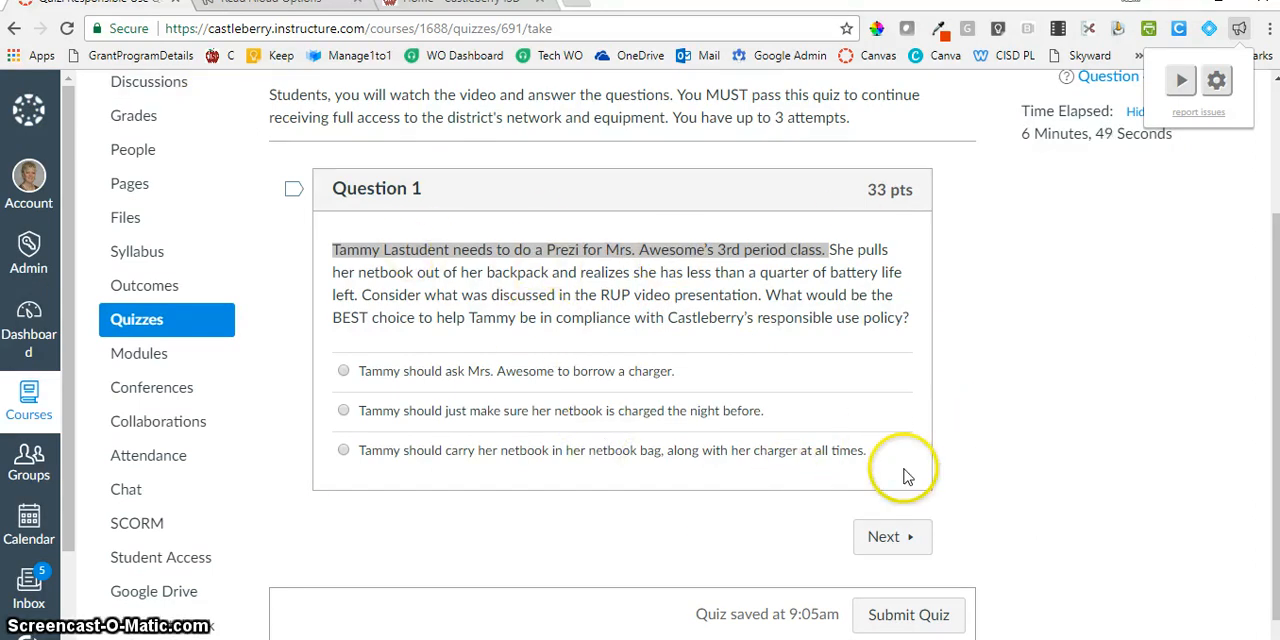
mouse_move(1064, 444)
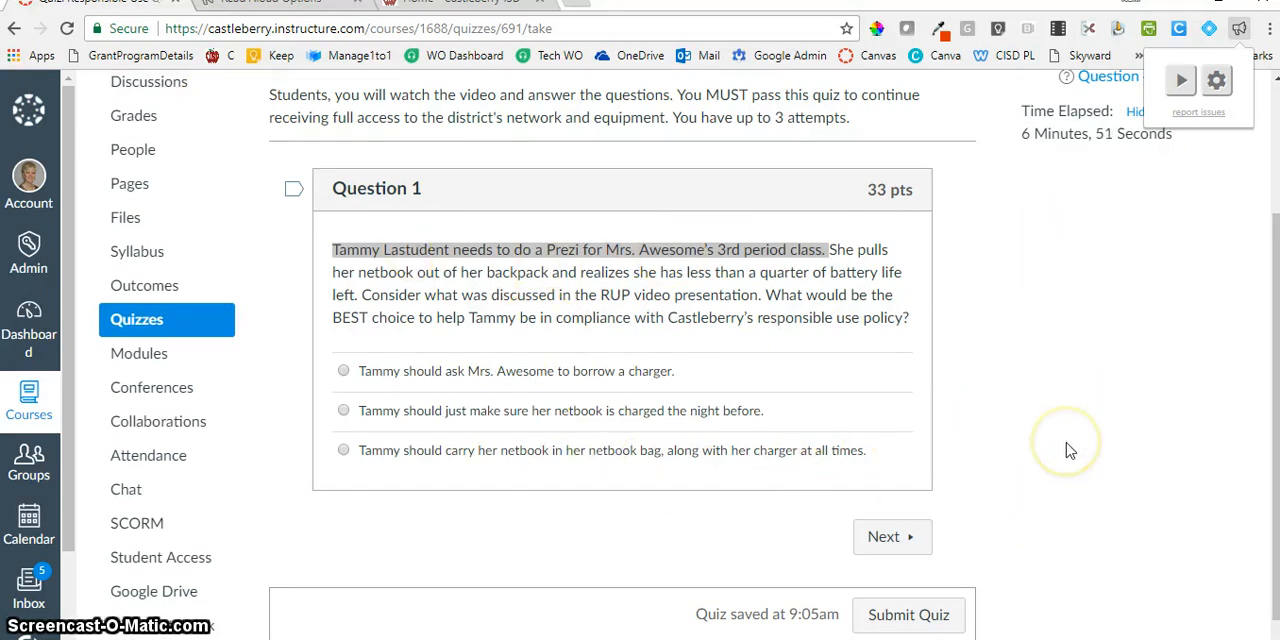